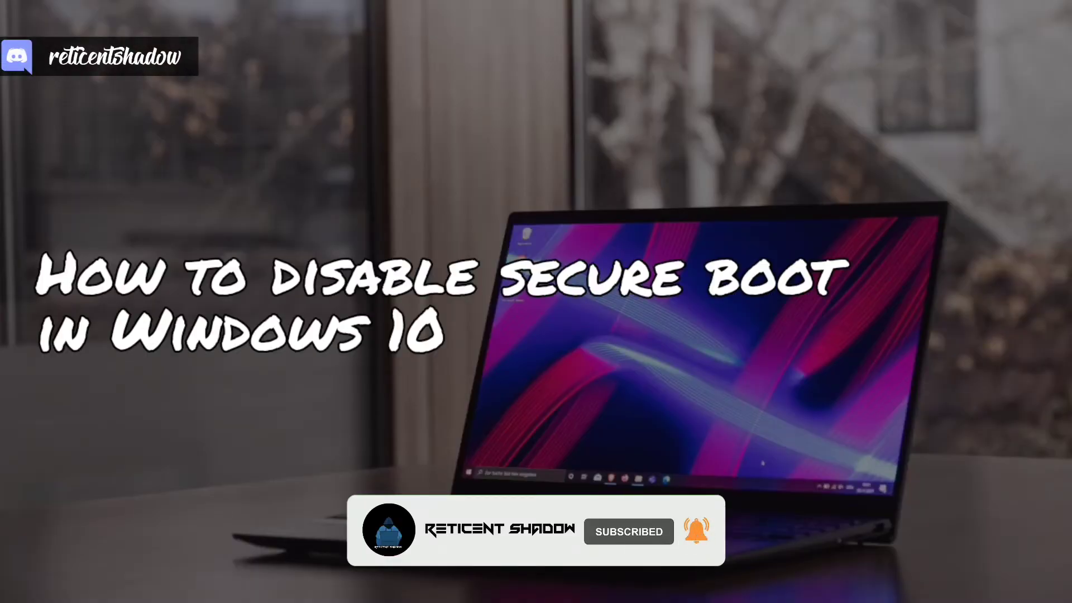
Search Windows for "advanced sta" to find Change advanced startup options
{"action": "type", "text": "advanced sta"}
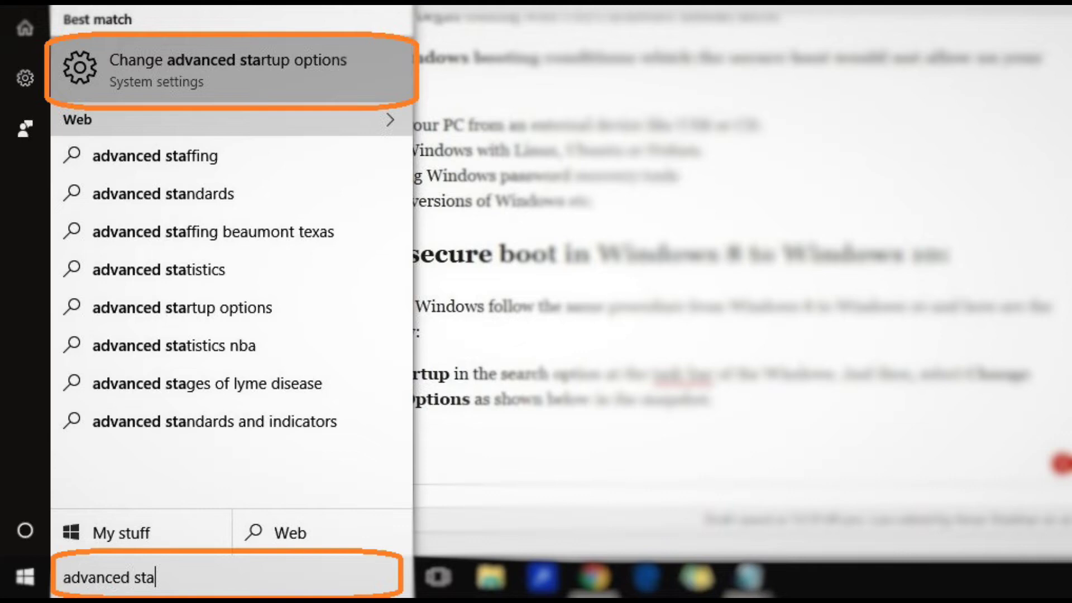
Open Change advanced startup options to reach the Recovery page
{"action": "left_click", "coordinate": [226, 70]}
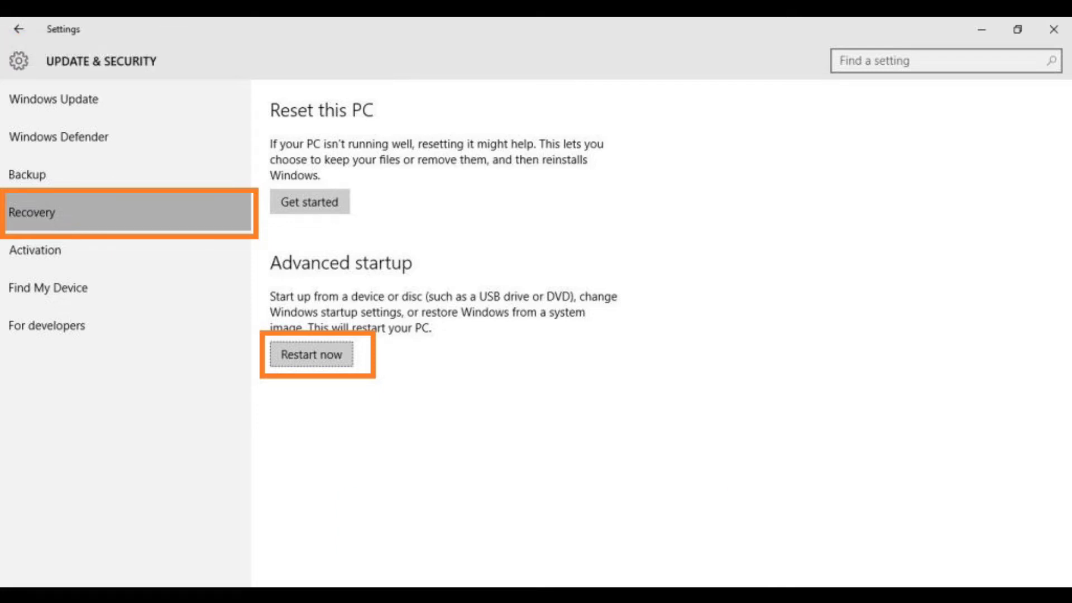
Use Restart now under Advanced startup to reboot into the recovery environment
{"action": "left_click", "coordinate": [311, 354]}
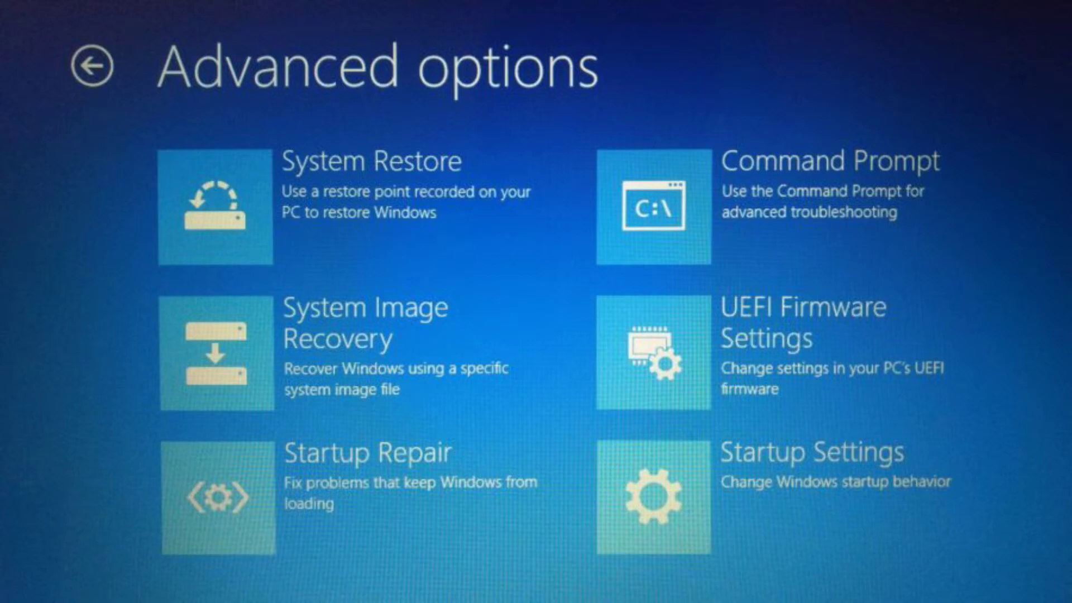
Enter UEFI Firmware Settings and set Secure Boot to Disabled in System Configuration
{"action": "left_click", "coordinate": [652, 350]}
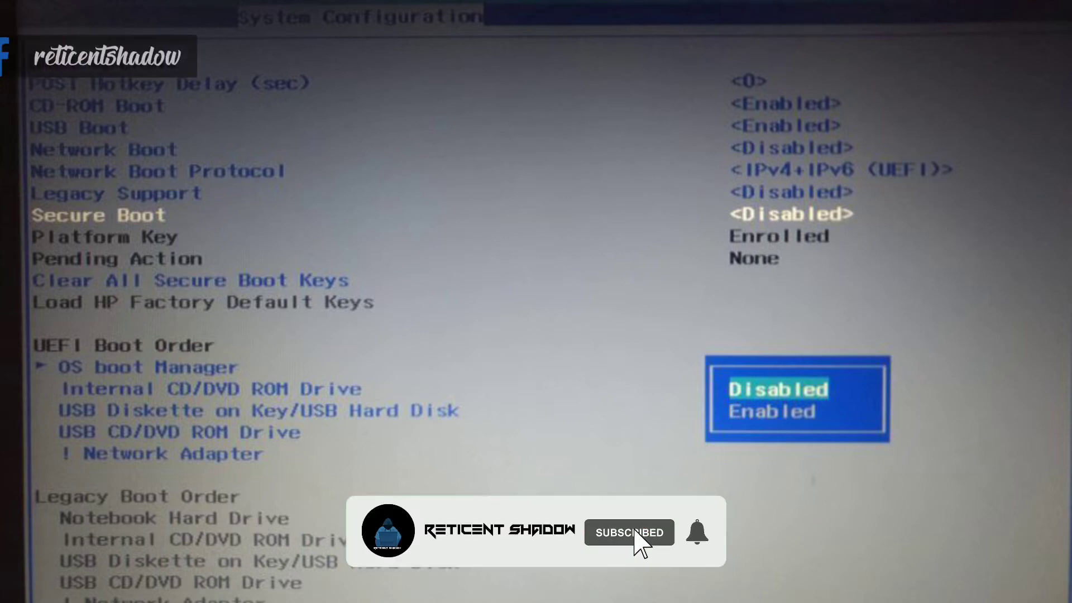
{"action": "left_click", "coordinate": [697, 532]}
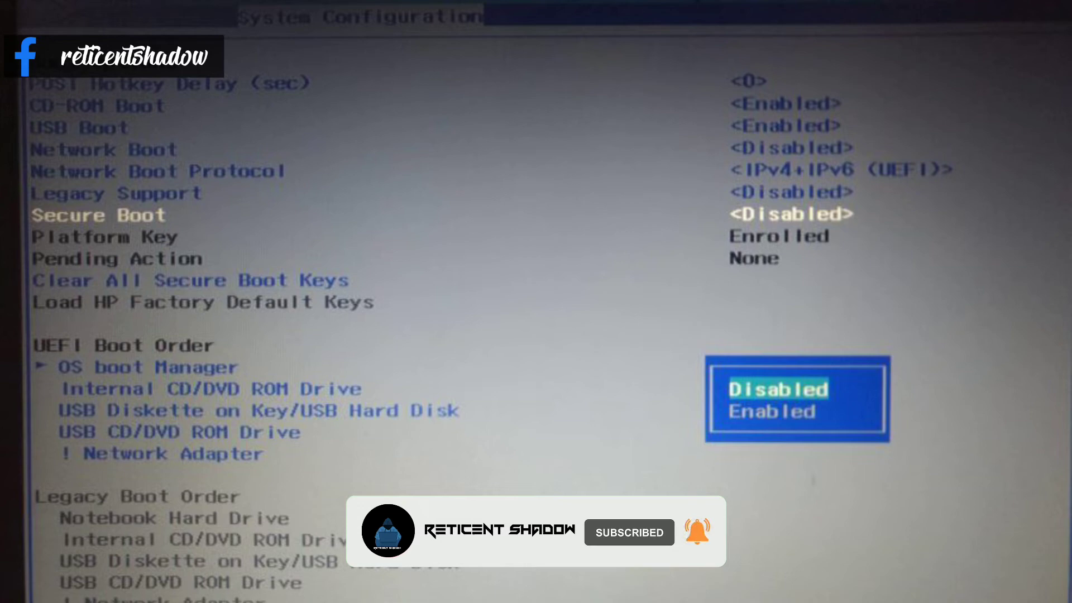